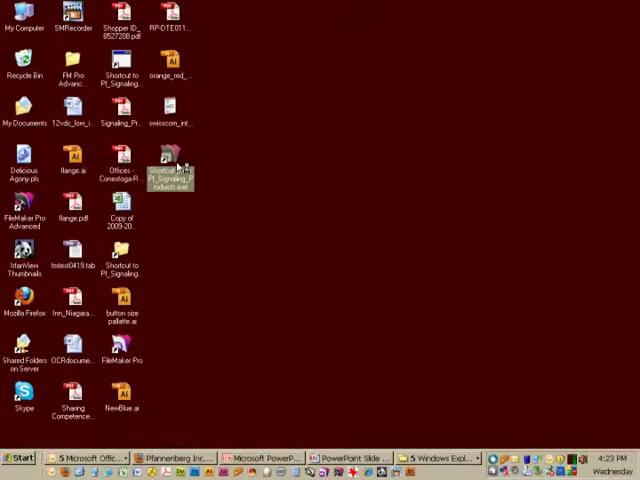
Launch the Pf_Signaling_Products database from its FileMaker Pro desktop shortcut
{"action": "double_click", "coordinate": [170, 175]}
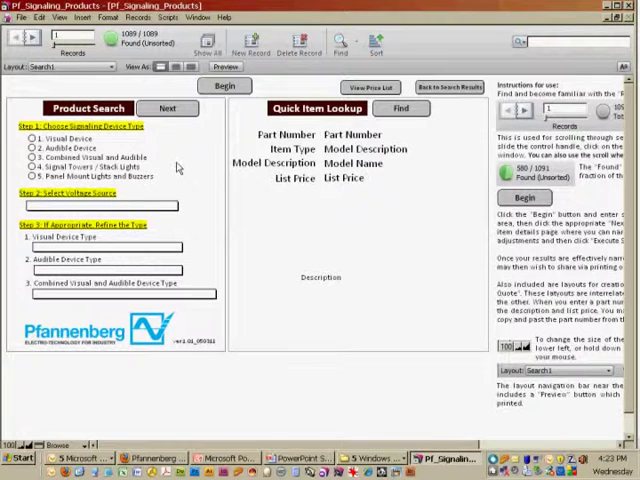
{"action": "mouse_move", "coordinate": [343, 340]}
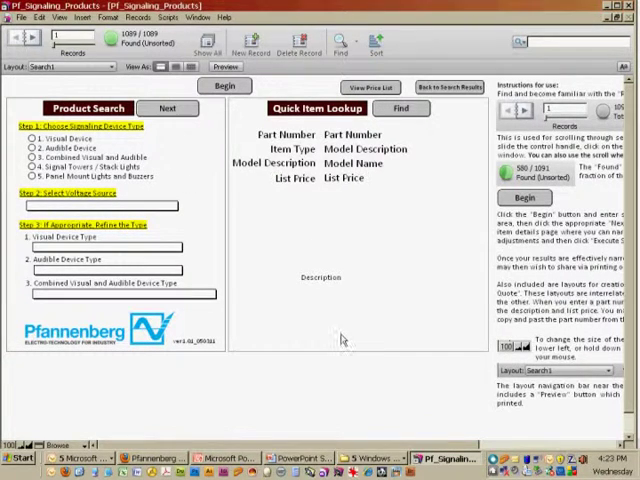
{"action": "mouse_move", "coordinate": [333, 330]}
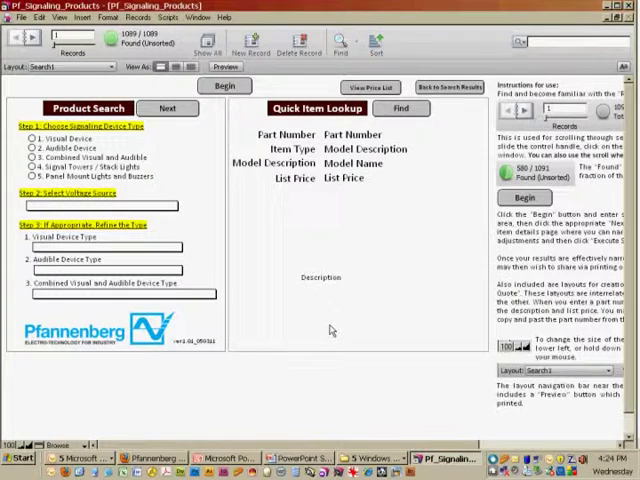
{"action": "mouse_move", "coordinate": [342, 253]}
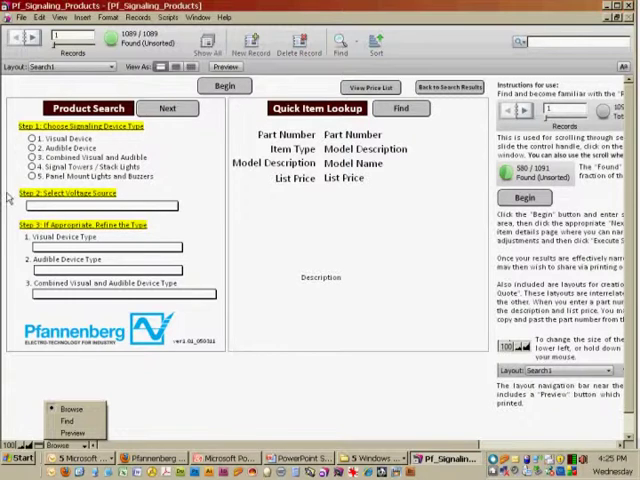
{"action": "mouse_move", "coordinate": [215, 107]}
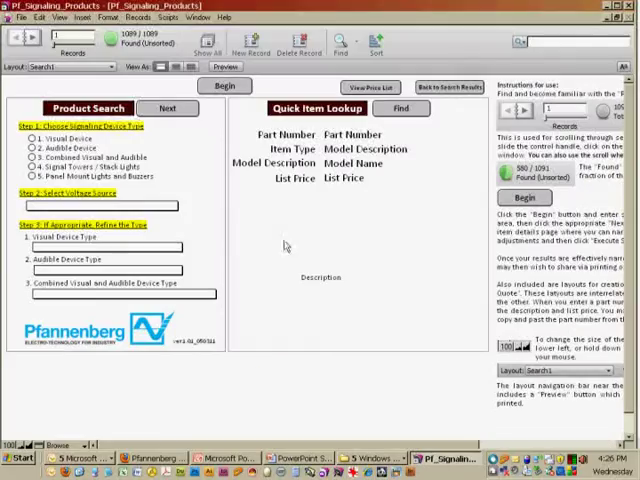
{"action": "mouse_move", "coordinate": [200, 178]}
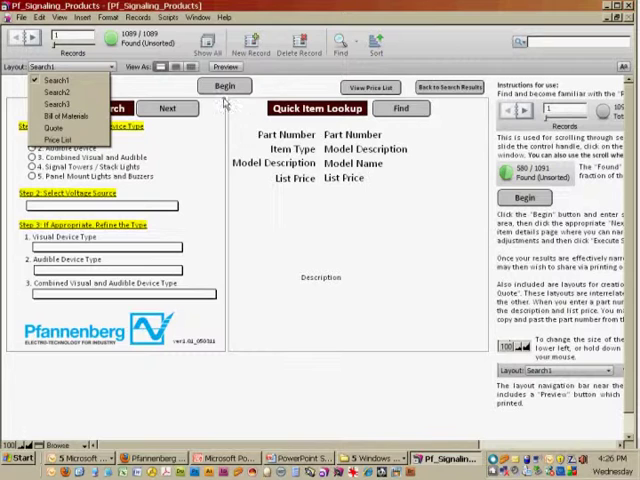
{"action": "mouse_move", "coordinate": [210, 148]}
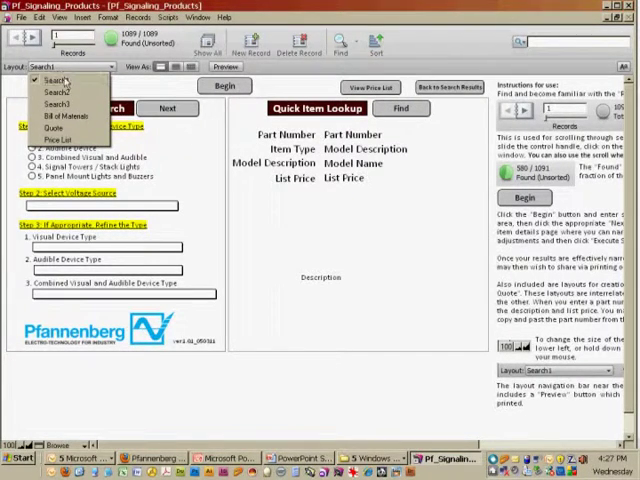
{"action": "mouse_move", "coordinate": [55, 92]}
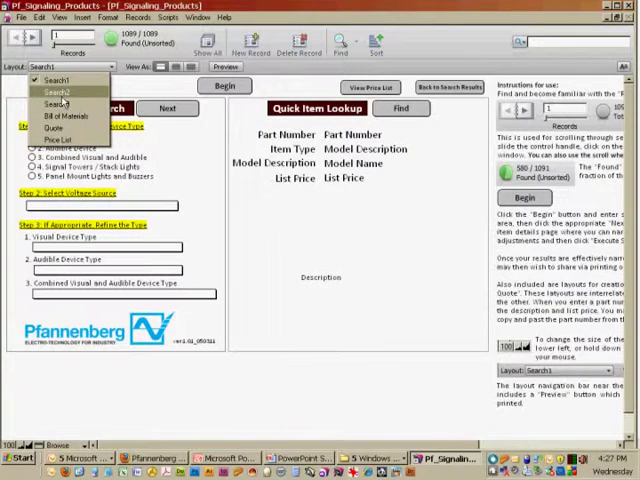
{"action": "left_click", "coordinate": [60, 92]}
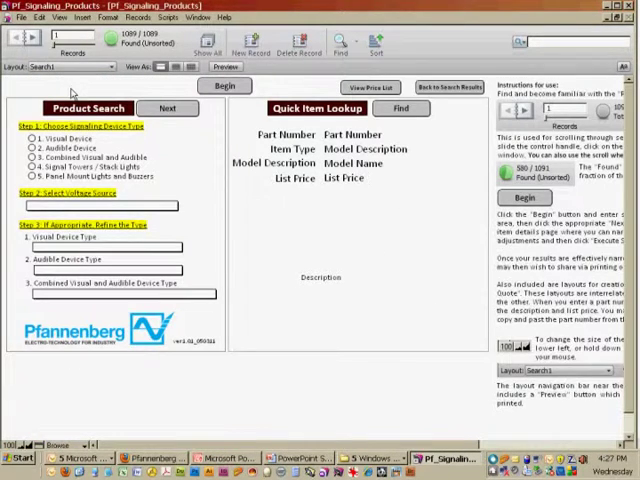
{"action": "mouse_move", "coordinate": [186, 146]}
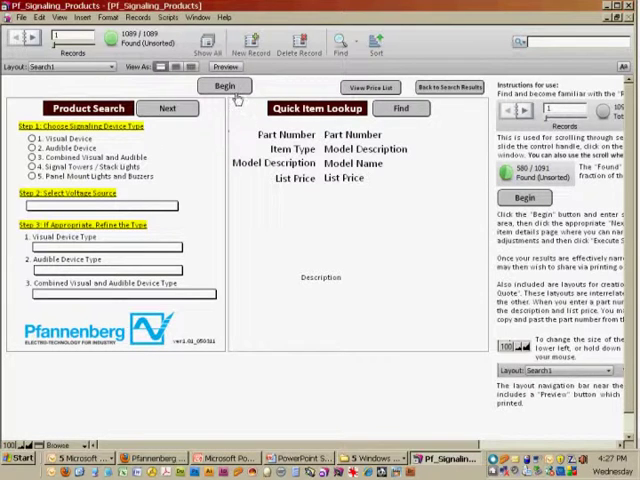
Begin a blank Find request and select 1. Visual Device as the device type
{"action": "left_click", "coordinate": [225, 86]}
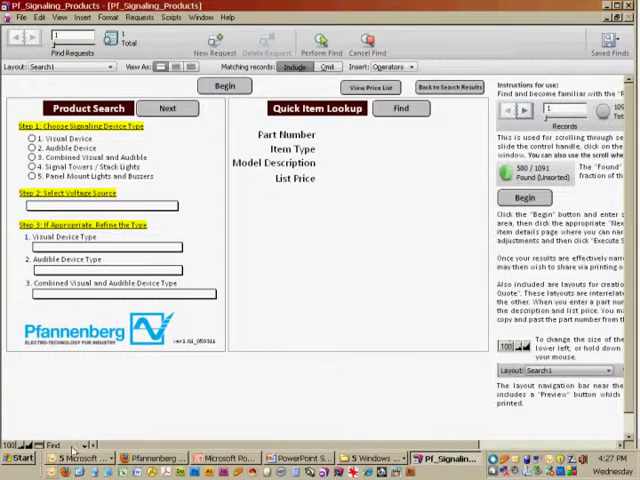
{"action": "mouse_move", "coordinate": [185, 180]}
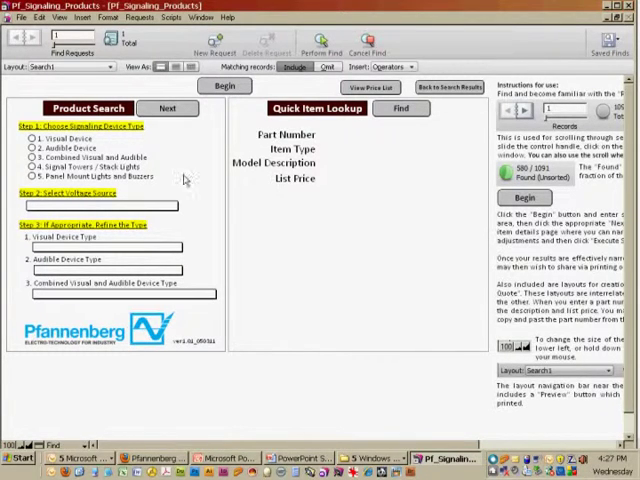
{"action": "mouse_move", "coordinate": [148, 152]}
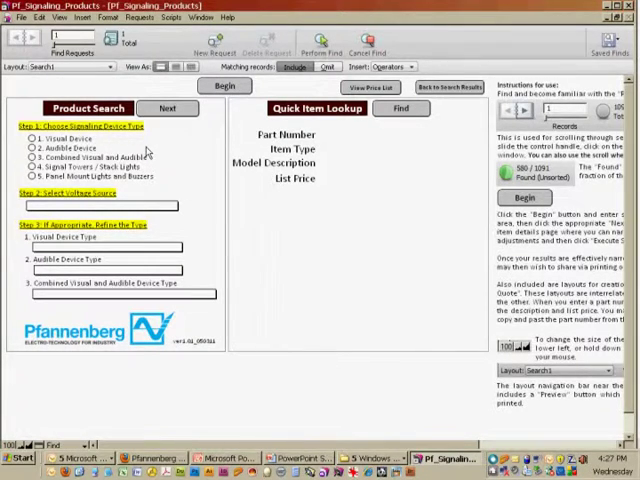
{"action": "mouse_move", "coordinate": [213, 110]}
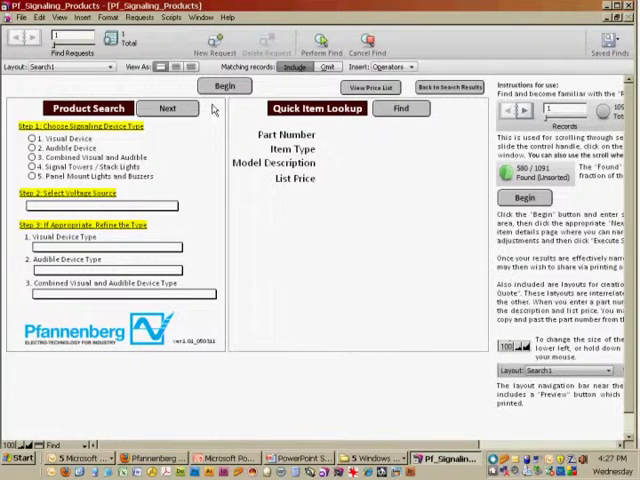
{"action": "mouse_move", "coordinate": [18, 363]}
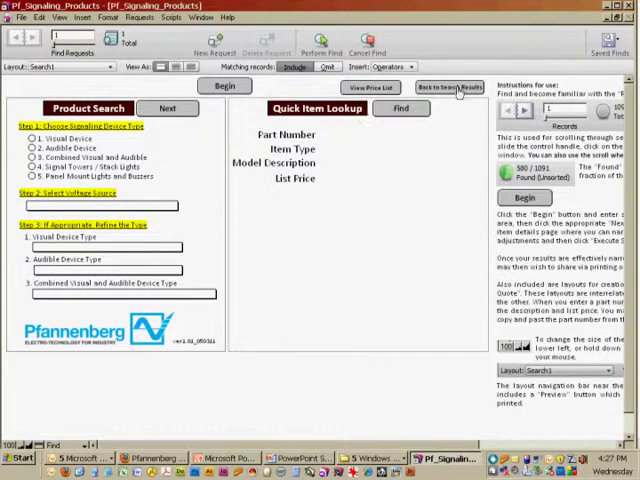
{"action": "mouse_move", "coordinate": [360, 143]}
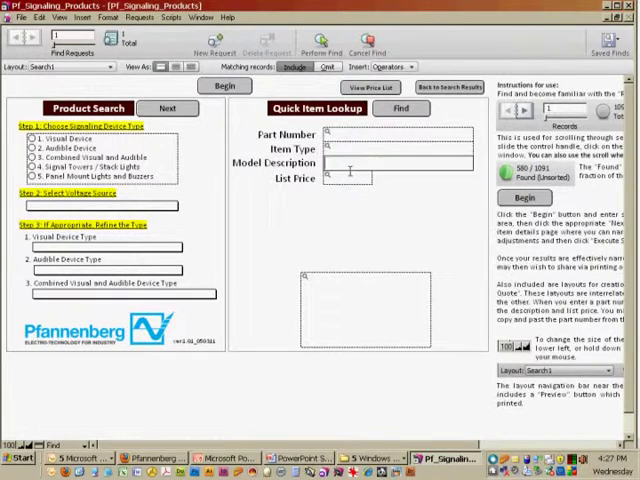
{"action": "mouse_move", "coordinate": [356, 189]}
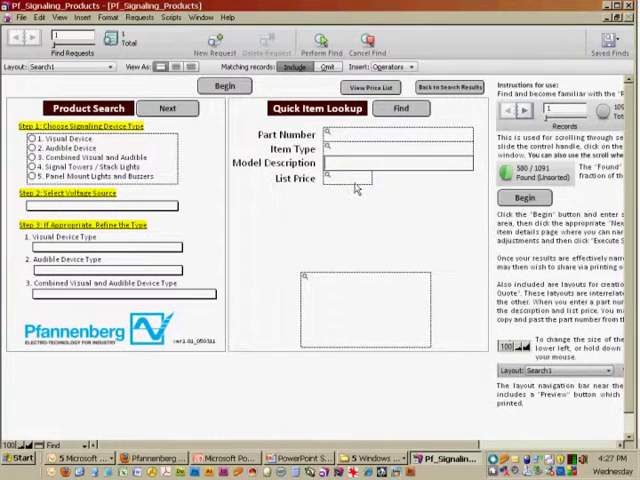
{"action": "mouse_move", "coordinate": [320, 247]}
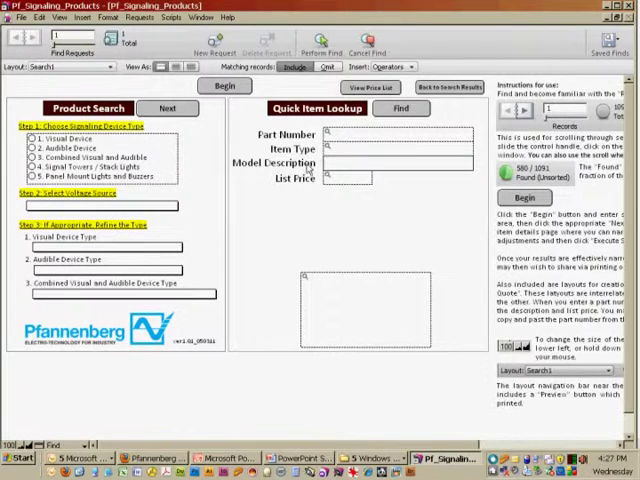
{"action": "mouse_move", "coordinate": [200, 153]}
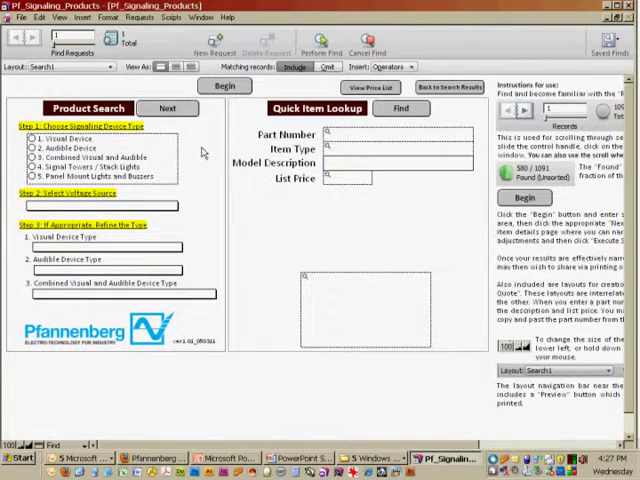
{"action": "mouse_move", "coordinate": [118, 143]}
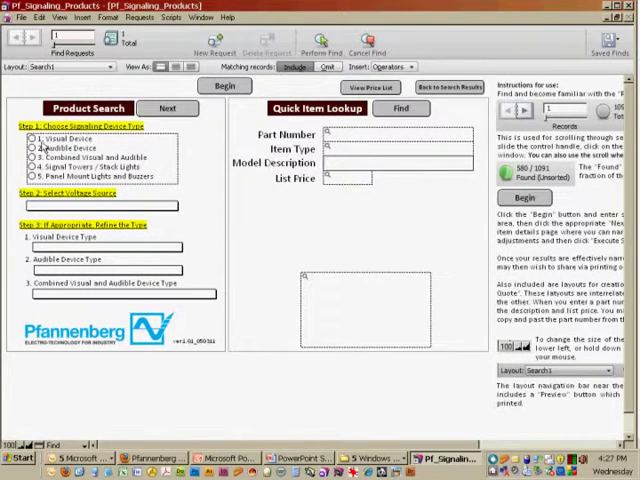
{"action": "left_click", "coordinate": [36, 138]}
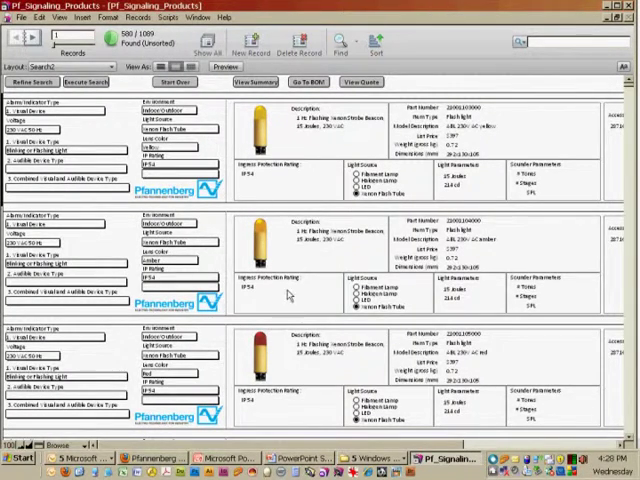
{"action": "mouse_move", "coordinate": [18, 38]}
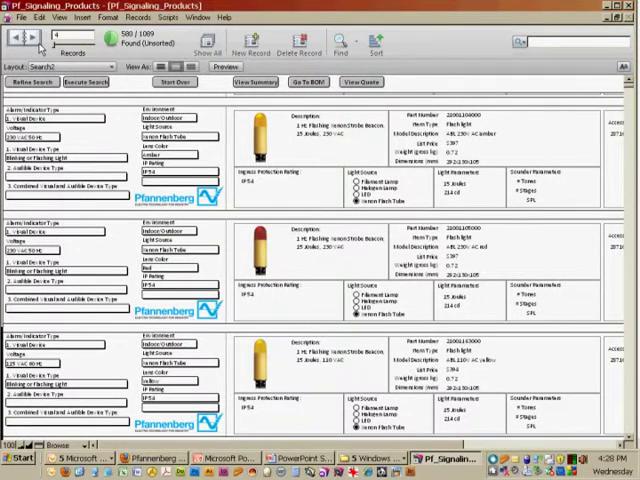
Step through and scroll the 580 found flash light records on Search2
{"action": "left_click", "coordinate": [33, 37]}
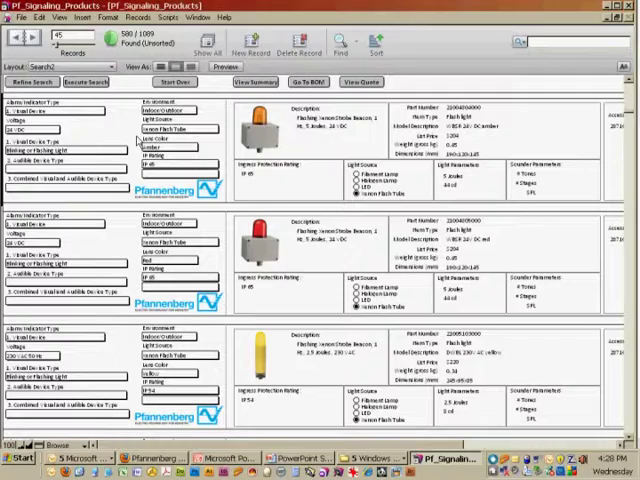
{"action": "scroll", "scroll_direction": "down", "scroll_amount": 3}
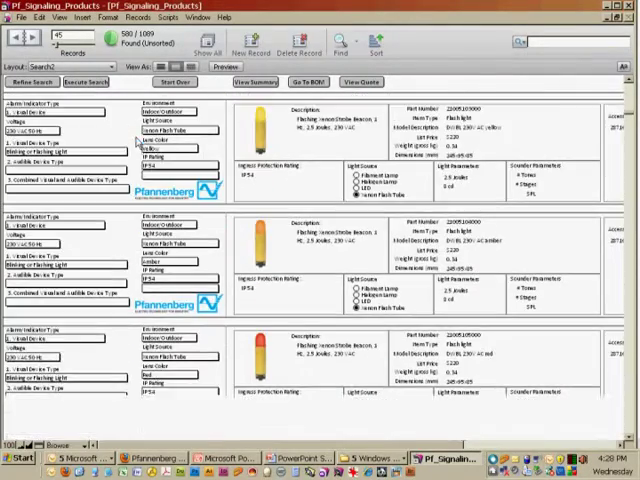
{"action": "scroll", "scroll_direction": "down", "scroll_amount": 3}
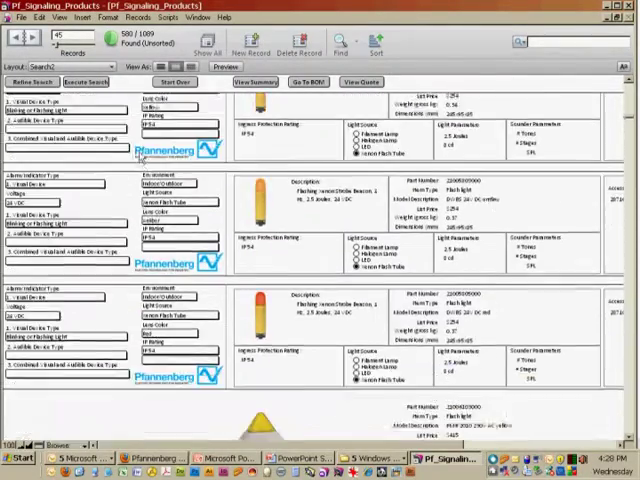
{"action": "scroll", "scroll_direction": "down", "scroll_amount": 3}
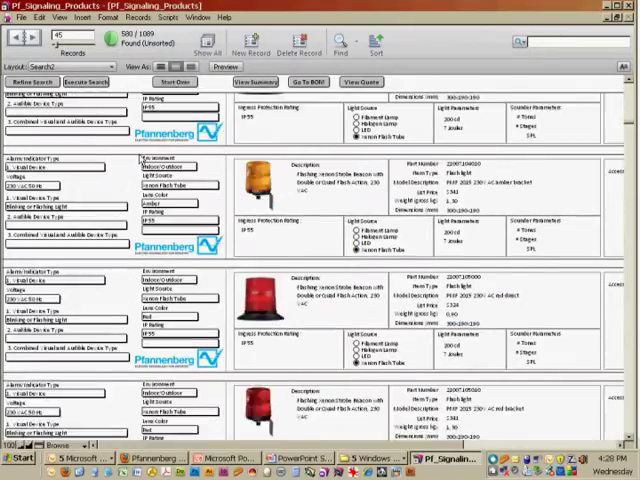
{"action": "scroll", "scroll_direction": "down", "scroll_amount": 3}
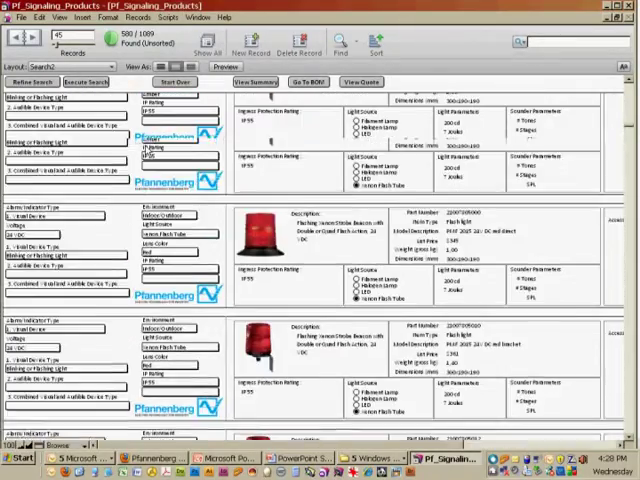
{"action": "scroll", "scroll_direction": "down", "scroll_amount": 3}
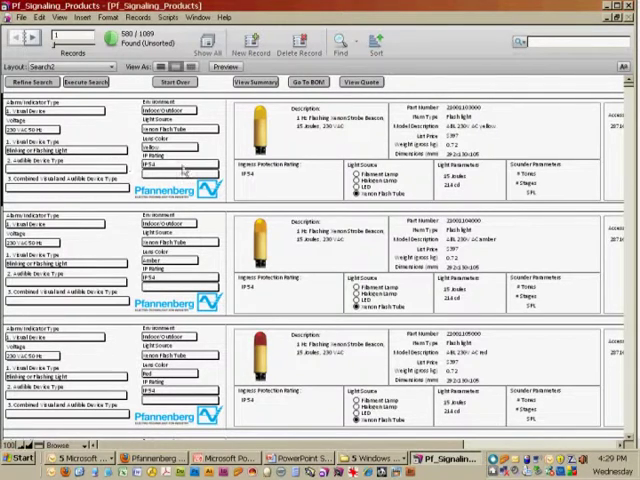
{"action": "scroll", "scroll_direction": "down", "scroll_amount": 3}
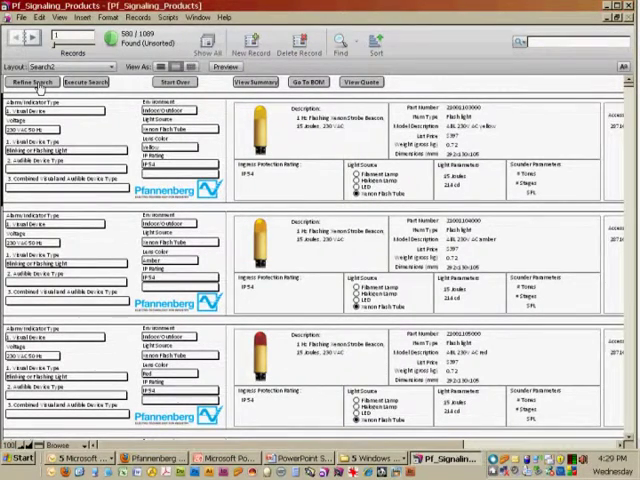
Refine the request to 24 VDC voltage and Blinking or Flashing Light type
{"action": "left_click", "coordinate": [31, 82]}
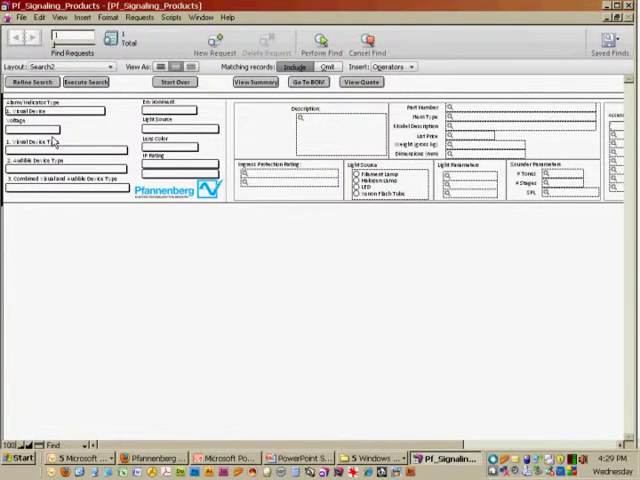
{"action": "left_click", "coordinate": [35, 130]}
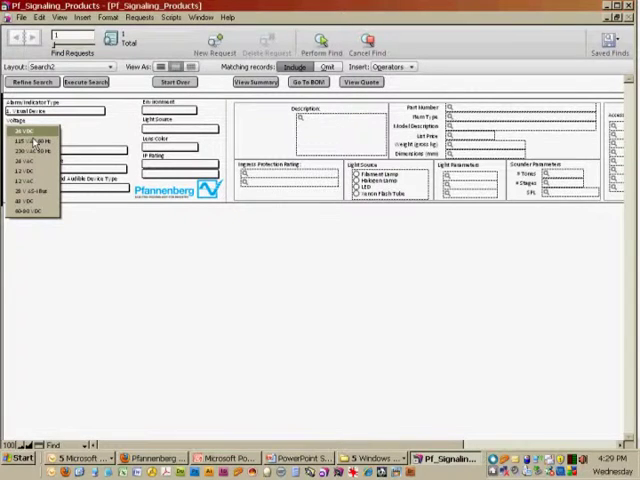
{"action": "left_click", "coordinate": [35, 141]}
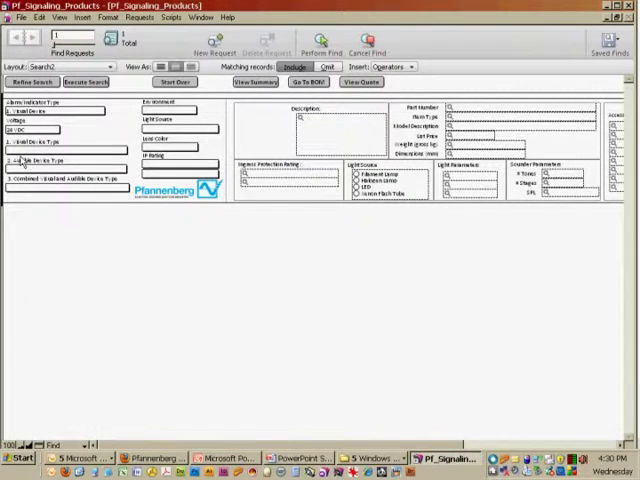
{"action": "left_click", "coordinate": [60, 149]}
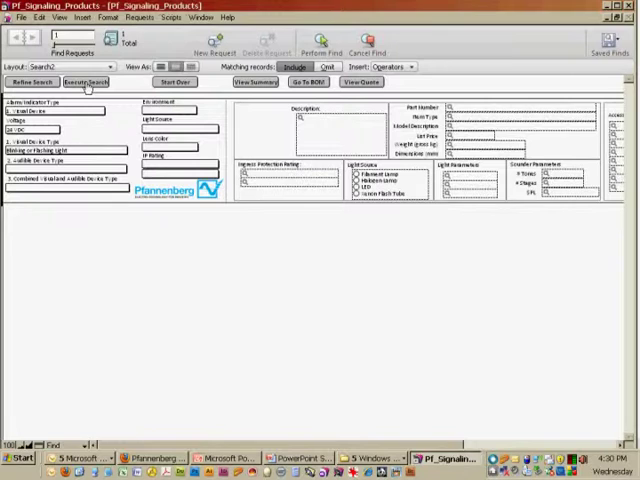
Run the 24 VDC flashing-light search and scroll the 166 found records
{"action": "left_click", "coordinate": [86, 81]}
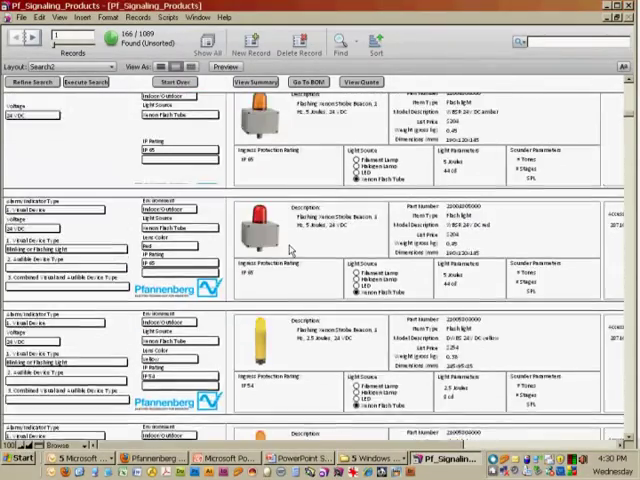
{"action": "scroll", "scroll_direction": "down", "scroll_amount": 3}
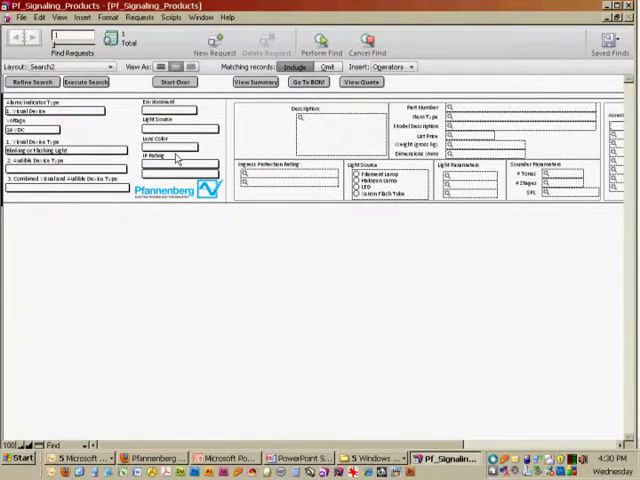
Add Red as the lens color criterion to the flashing-light search
{"action": "left_click", "coordinate": [185, 147]}
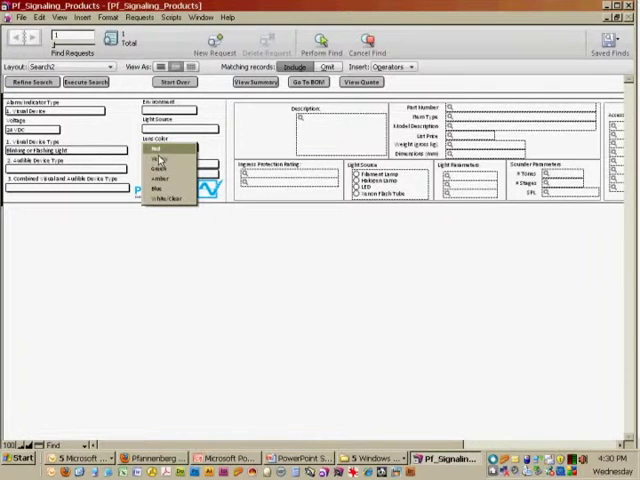
{"action": "left_click", "coordinate": [158, 148]}
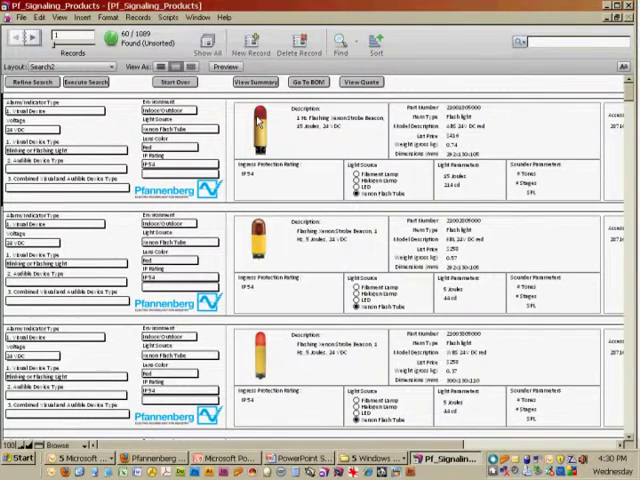
{"action": "scroll", "scroll_direction": "down", "scroll_amount": 3}
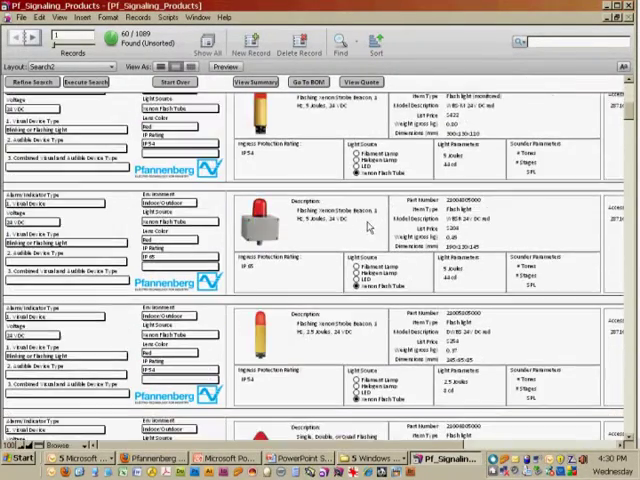
{"action": "scroll", "scroll_direction": "down", "scroll_amount": 3}
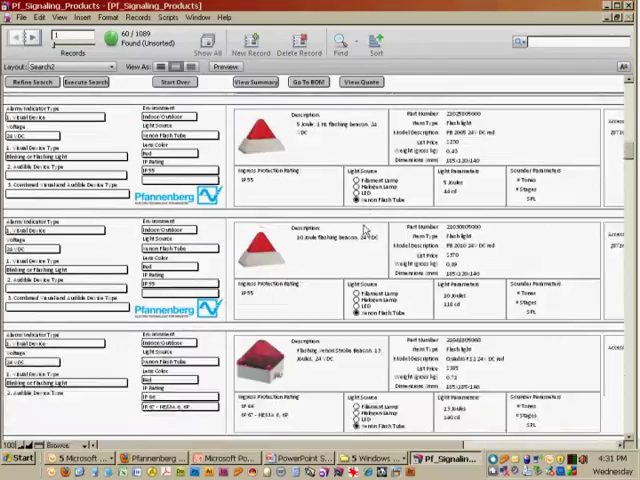
{"action": "scroll", "scroll_direction": "down", "scroll_amount": 3}
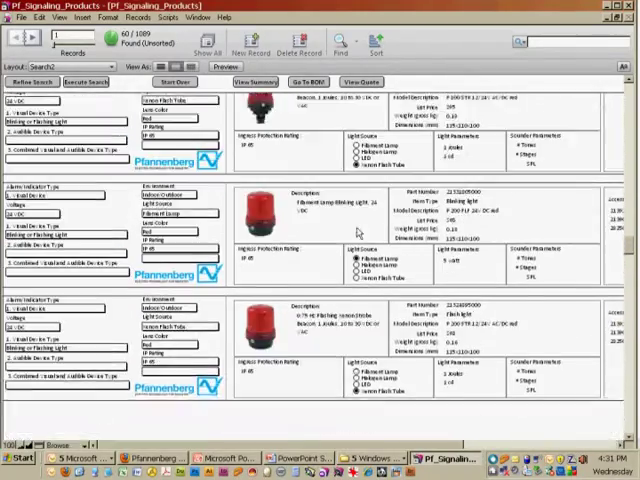
{"action": "scroll", "scroll_direction": "up", "scroll_amount": 3}
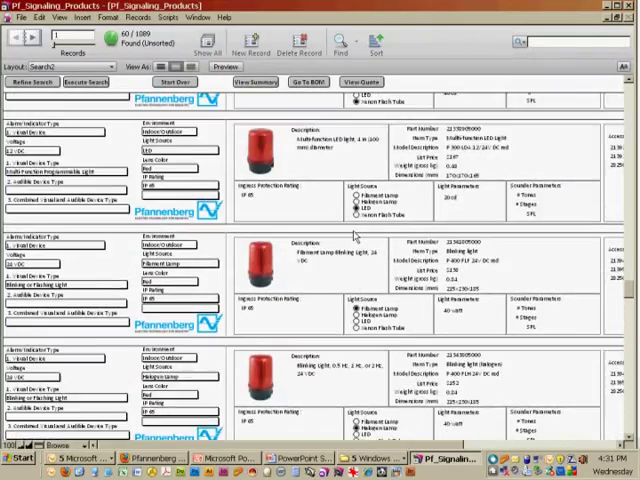
{"action": "scroll", "scroll_direction": "down", "scroll_amount": 3}
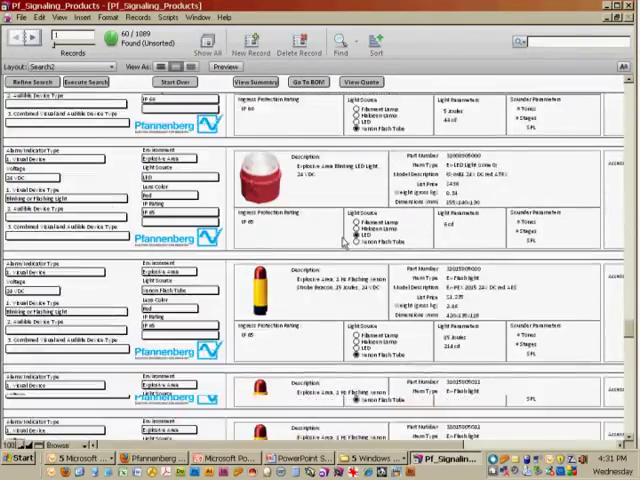
{"action": "scroll", "scroll_direction": "down", "scroll_amount": 3}
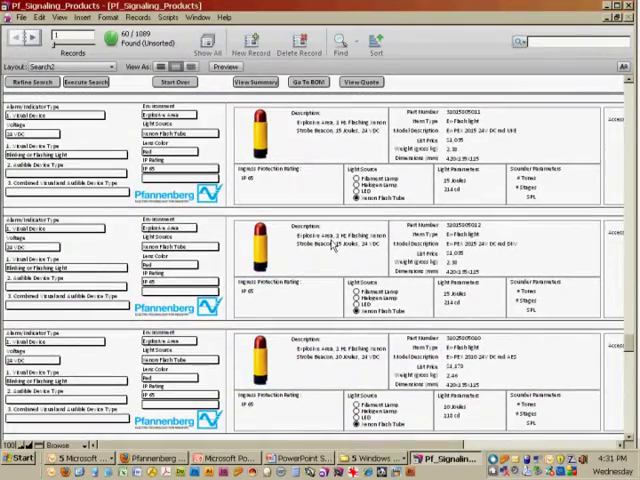
{"action": "scroll", "scroll_direction": "down", "scroll_amount": 3}
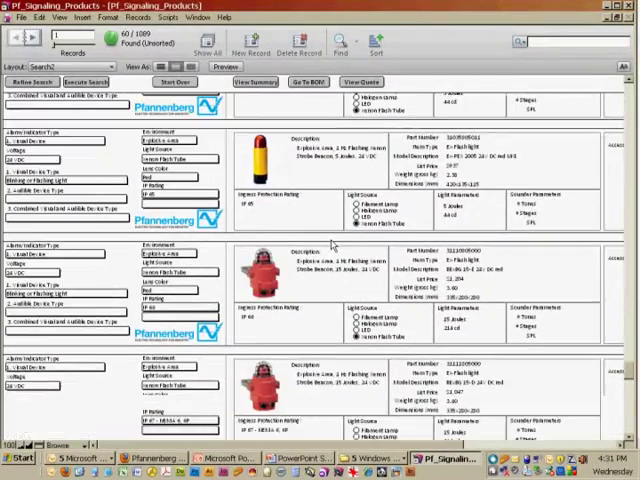
{"action": "scroll", "scroll_direction": "down", "scroll_amount": 3}
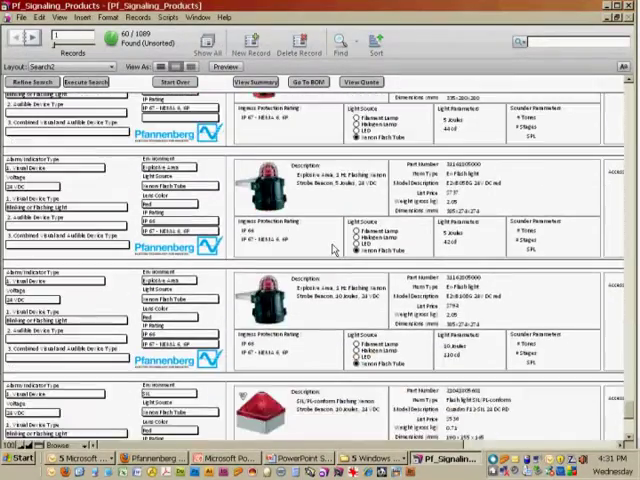
{"action": "scroll", "scroll_direction": "down", "scroll_amount": 3}
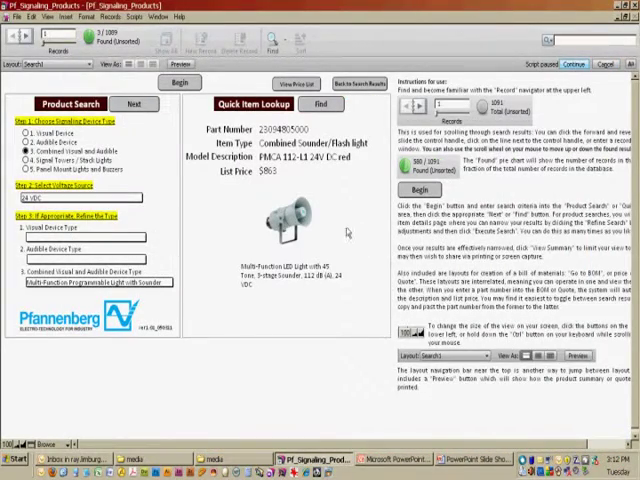
Start a new search with Combined Visual and Audible as the device type
{"action": "left_click", "coordinate": [179, 83]}
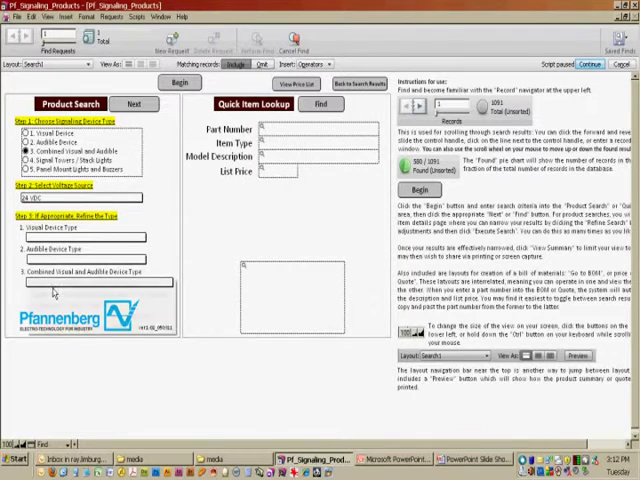
{"action": "left_click", "coordinate": [95, 282]}
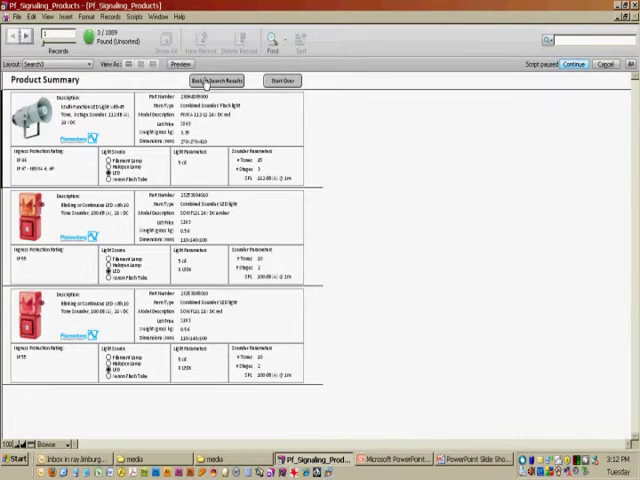
{"action": "mouse_move", "coordinate": [357, 202]}
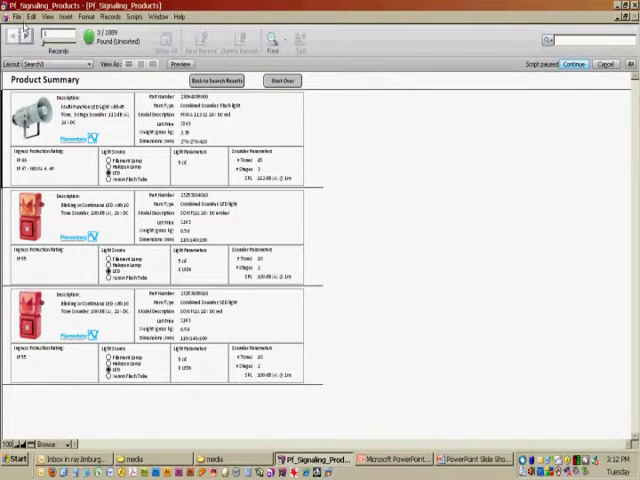
Print the records being browsed to the Adobe PDF printer
{"action": "left_click", "coordinate": [15, 17]}
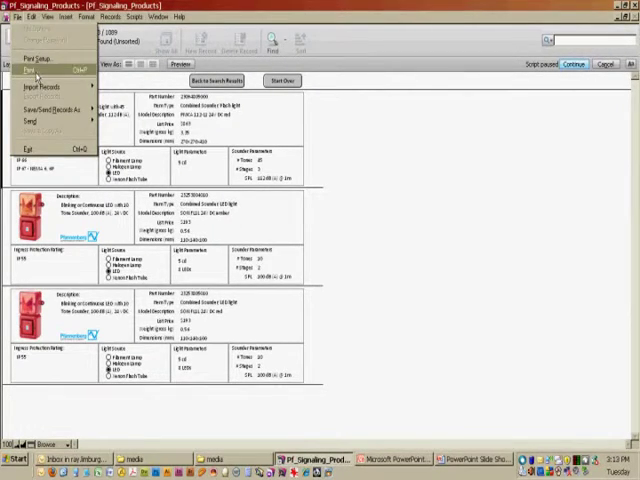
{"action": "left_click", "coordinate": [28, 70]}
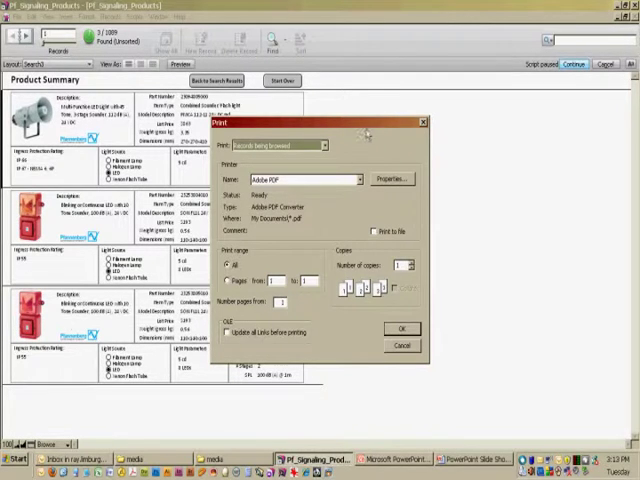
{"action": "left_click", "coordinate": [322, 145]}
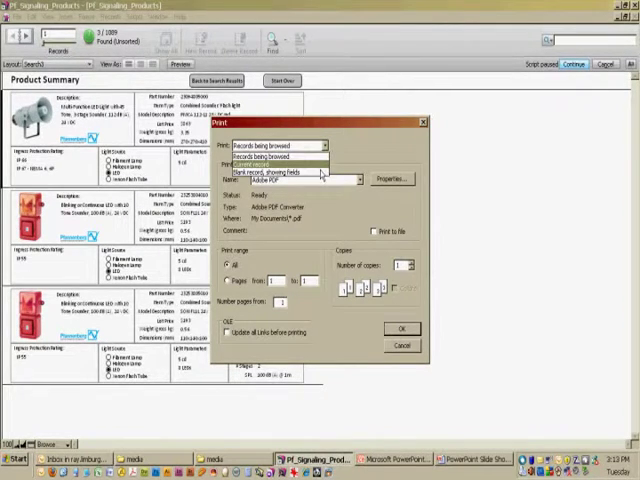
{"action": "left_click", "coordinate": [258, 164]}
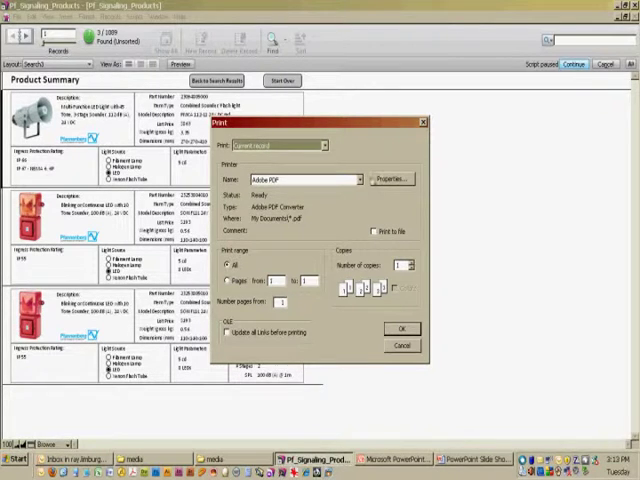
{"action": "left_click", "coordinate": [323, 145]}
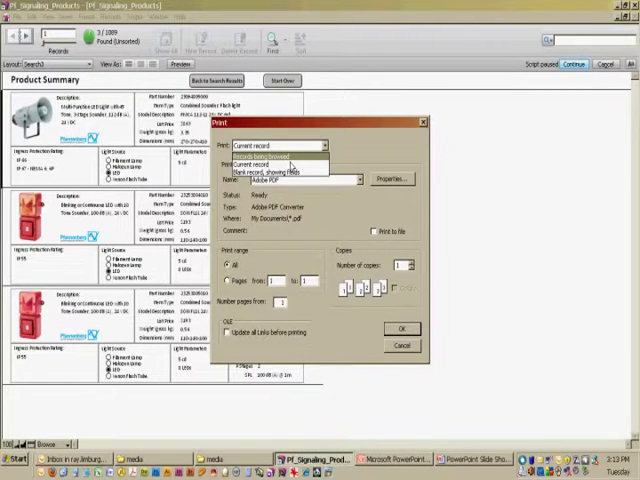
{"action": "left_click", "coordinate": [290, 155]}
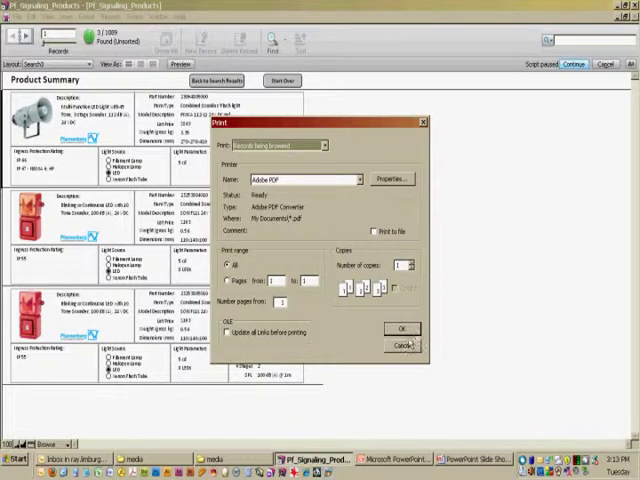
{"action": "left_click", "coordinate": [399, 345]}
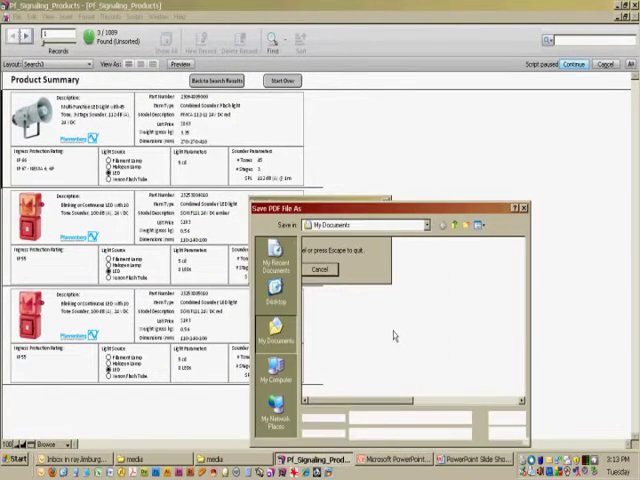
{"action": "left_click", "coordinate": [320, 269]}
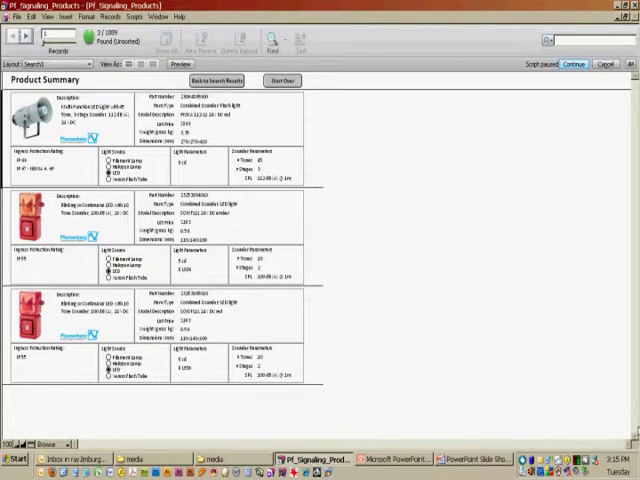
{"action": "mouse_move", "coordinate": [348, 168]}
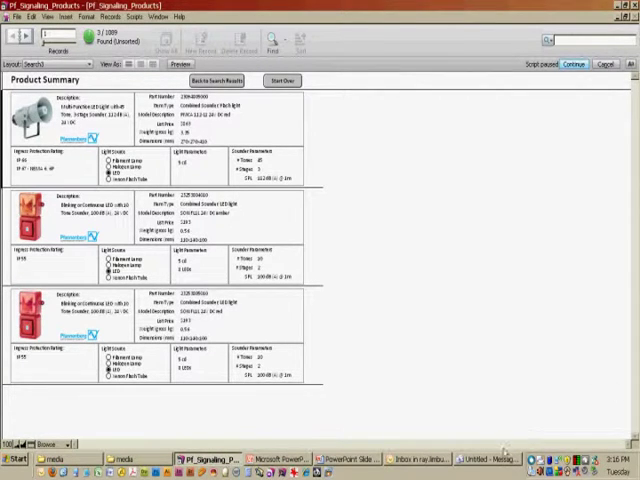
Paste the three-product summary into the Untitled Outlook message body
{"action": "left_click", "coordinate": [490, 459]}
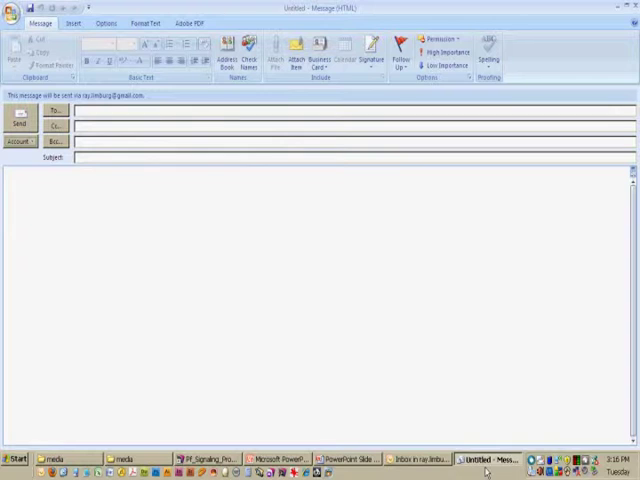
{"action": "right_click", "coordinate": [12, 205]}
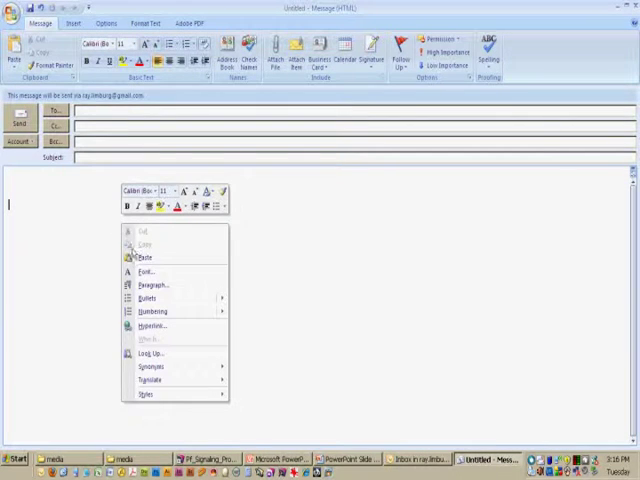
{"action": "left_click", "coordinate": [144, 258]}
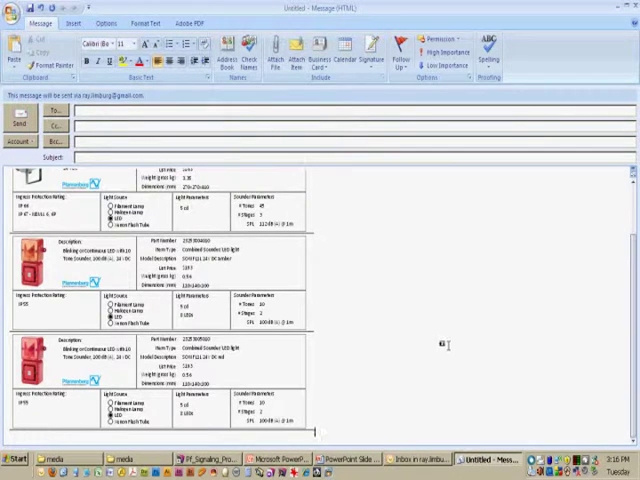
{"action": "scroll", "scroll_direction": "up", "scroll_amount": 3}
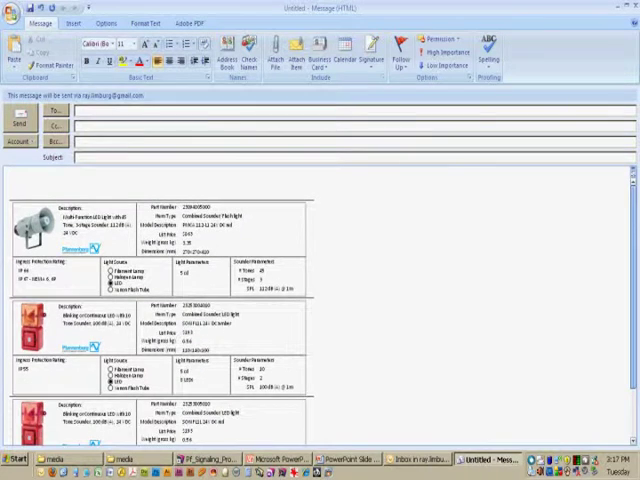
{"action": "scroll", "scroll_direction": "down", "scroll_amount": 3}
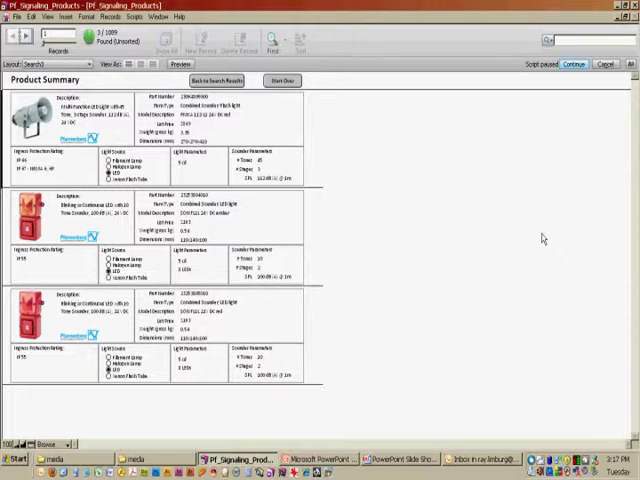
{"action": "mouse_move", "coordinate": [287, 115]}
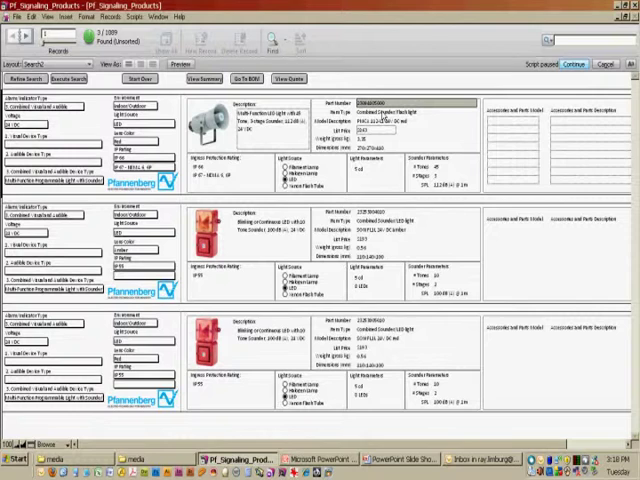
Copy the first product's Part Number from the summary
{"action": "right_click", "coordinate": [380, 105]}
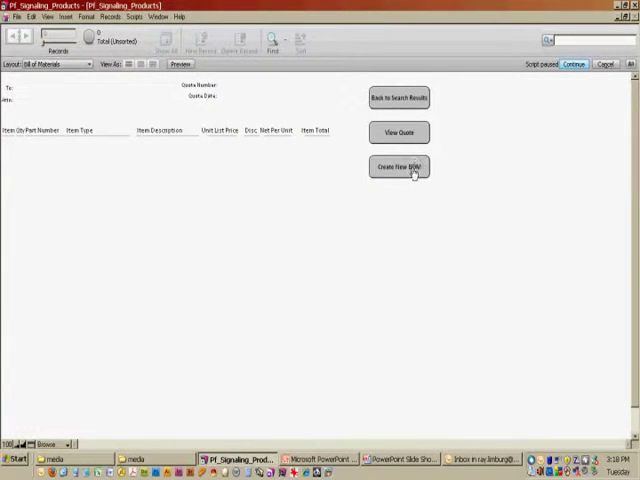
Create a new BOM and paste the red sounder/flash light part number ($863.00) as line one
{"action": "left_click", "coordinate": [398, 166]}
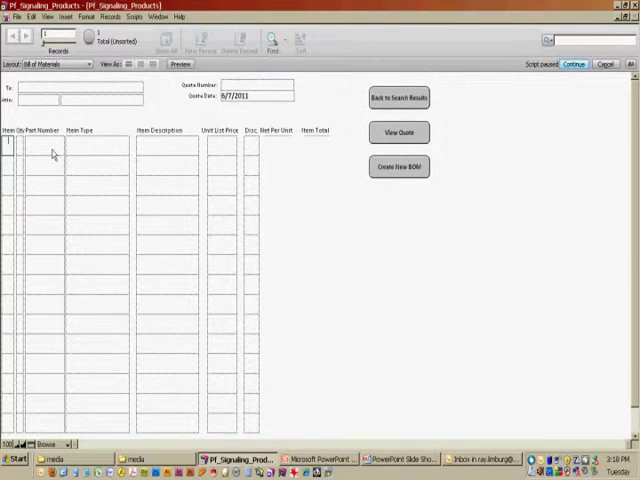
{"action": "left_click", "coordinate": [48, 148]}
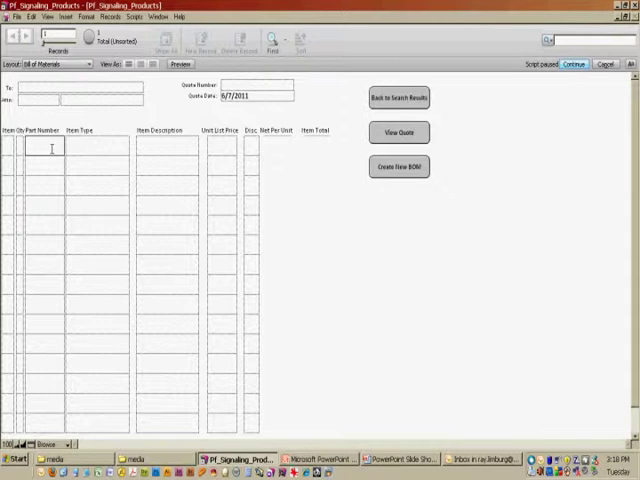
{"action": "right_click", "coordinate": [50, 148]}
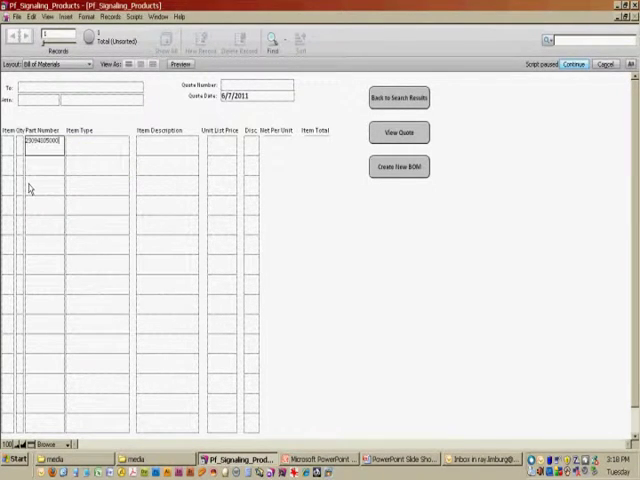
{"action": "mouse_move", "coordinate": [94, 153]}
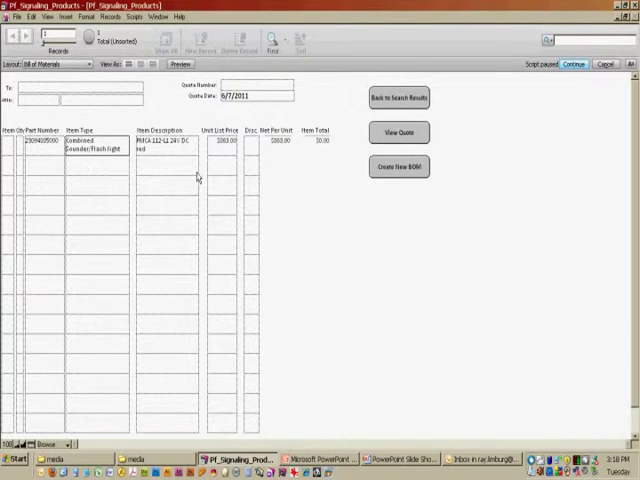
{"action": "mouse_move", "coordinate": [128, 163]}
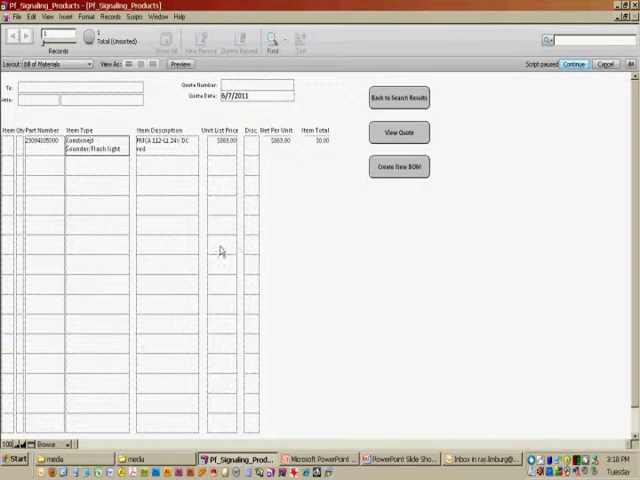
{"action": "mouse_move", "coordinate": [177, 158]}
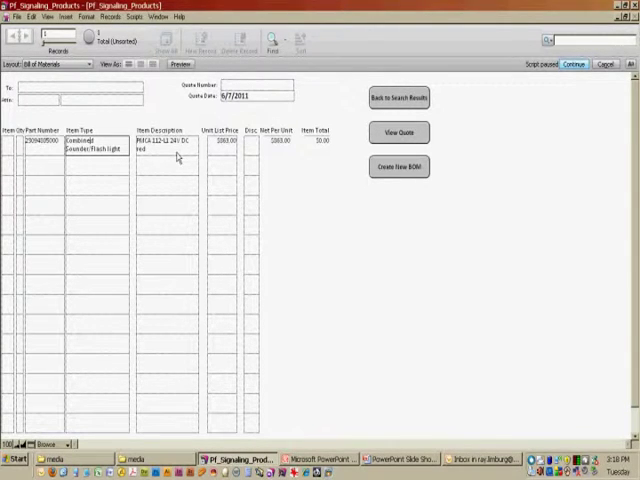
{"action": "mouse_move", "coordinate": [222, 157]}
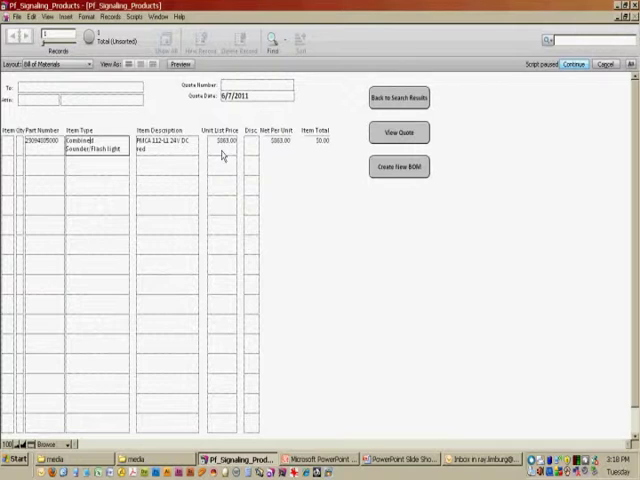
{"action": "mouse_move", "coordinate": [257, 148]}
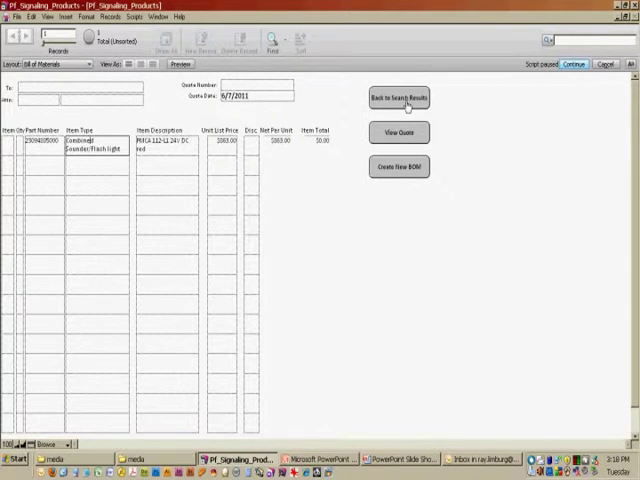
Add the amber sounder/LED light SON FL2L 24V DC ($193.00) as the second BOM line
{"action": "left_click", "coordinate": [399, 98]}
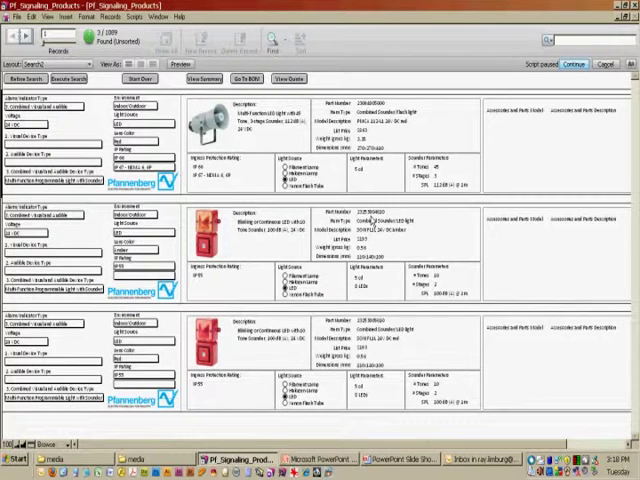
{"action": "right_click", "coordinate": [370, 218]}
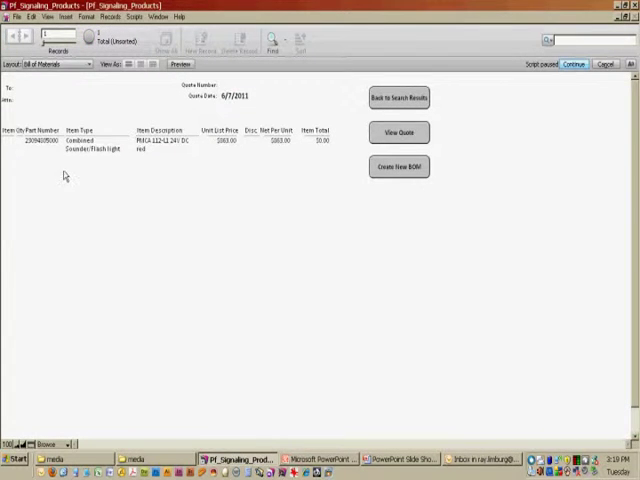
{"action": "right_click", "coordinate": [62, 170]}
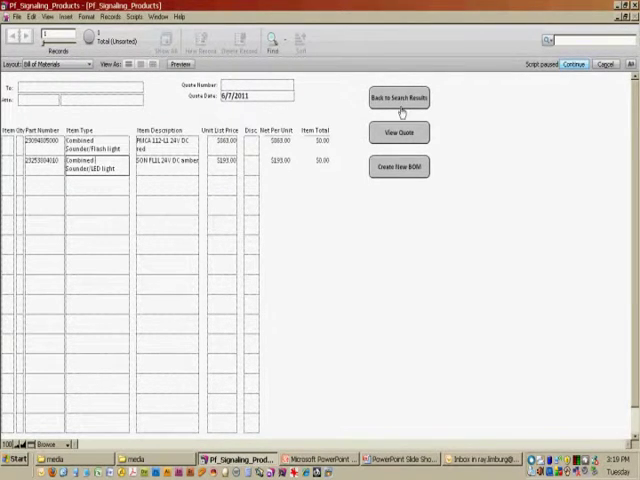
{"action": "left_click", "coordinate": [398, 97]}
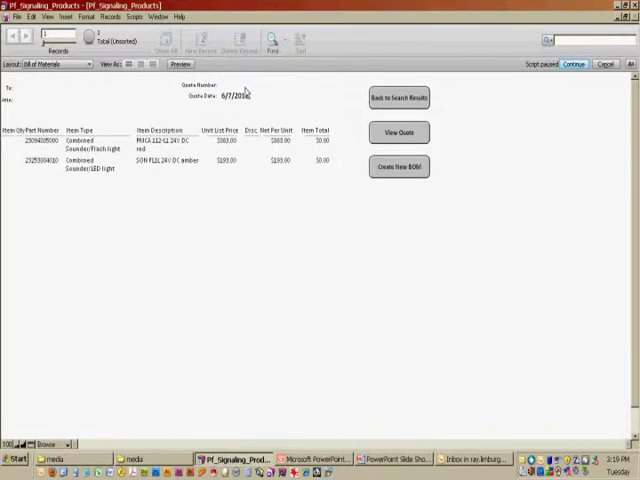
{"action": "mouse_move", "coordinate": [108, 182]}
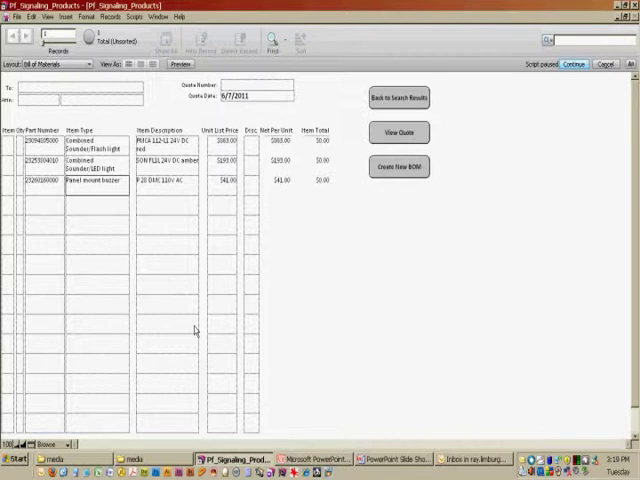
{"action": "mouse_move", "coordinate": [184, 281]}
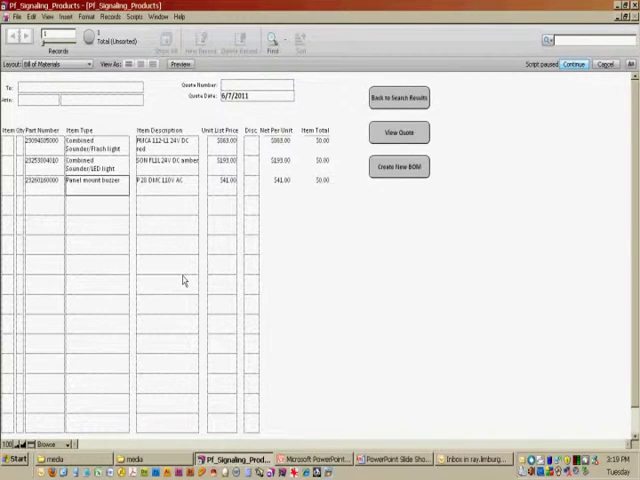
{"action": "mouse_move", "coordinate": [452, 173]}
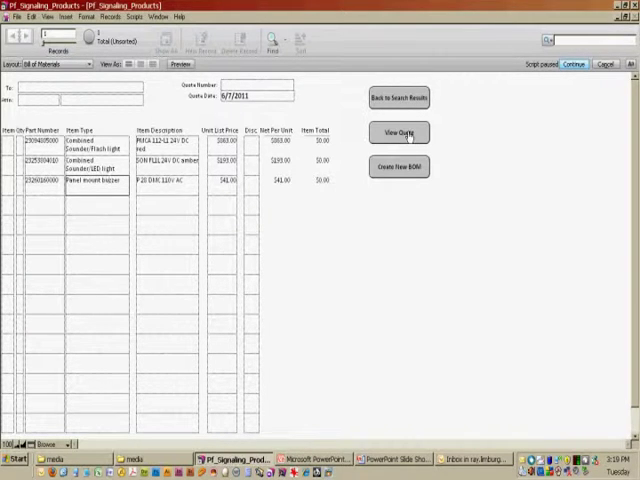
Show the price quotation for the three-part bill and scroll down to its contact section
{"action": "left_click", "coordinate": [398, 132]}
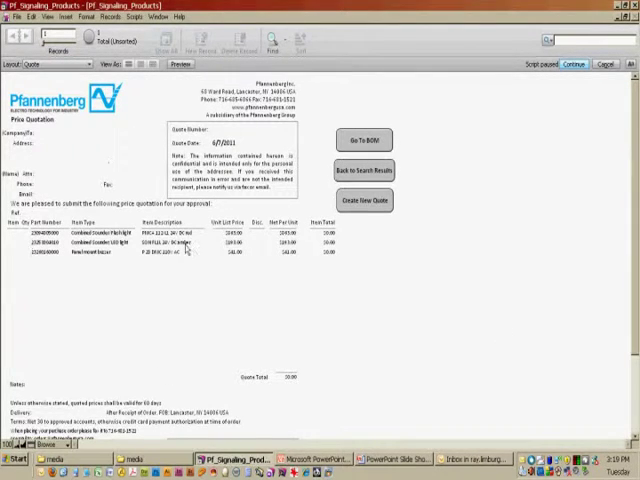
{"action": "mouse_move", "coordinate": [170, 330]}
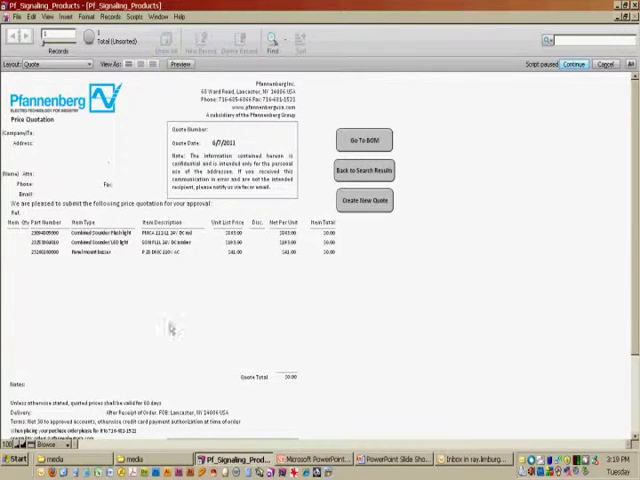
{"action": "mouse_move", "coordinate": [612, 343]}
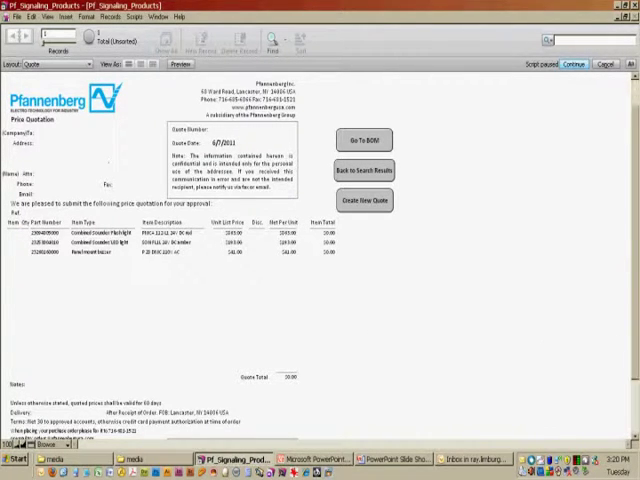
{"action": "scroll", "scroll_direction": "down", "scroll_amount": 3}
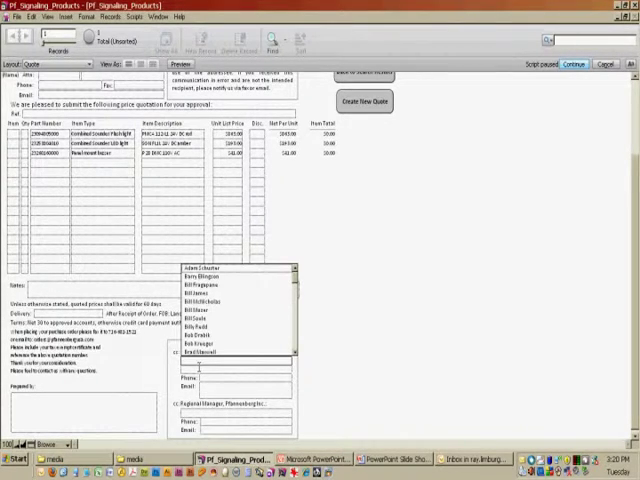
{"action": "scroll", "scroll_direction": "down", "scroll_amount": 3}
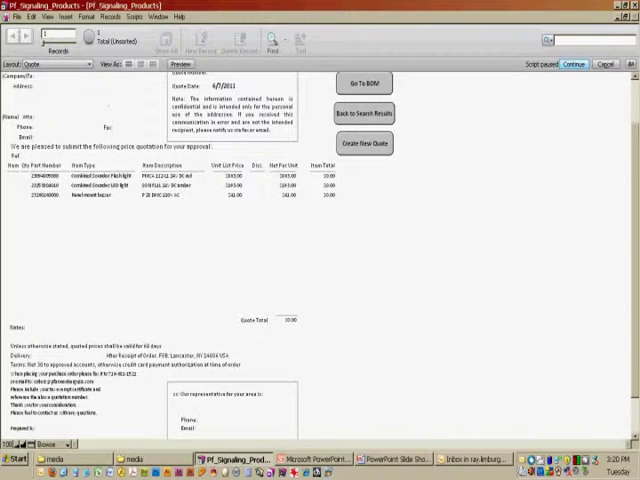
{"action": "scroll", "scroll_direction": "down", "scroll_amount": 3}
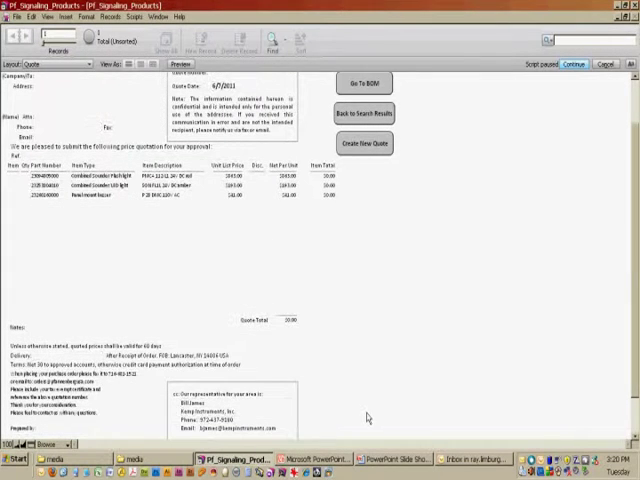
{"action": "scroll", "scroll_direction": "down", "scroll_amount": 3}
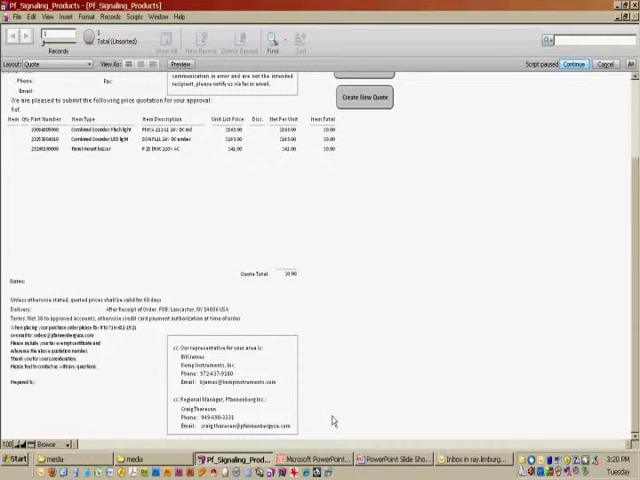
{"action": "mouse_move", "coordinate": [358, 393]}
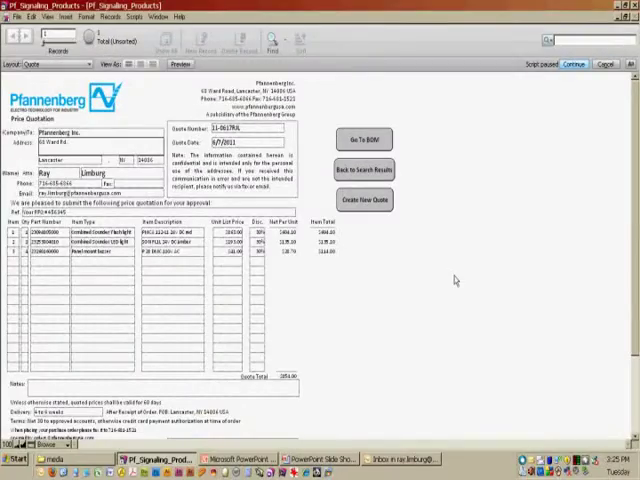
{"action": "mouse_move", "coordinate": [384, 307]}
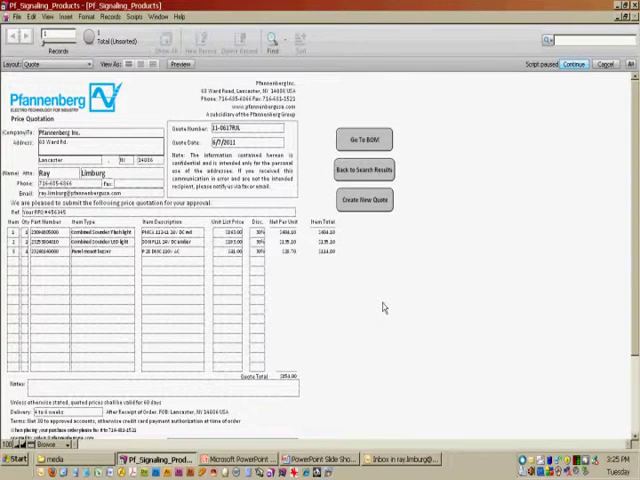
{"action": "mouse_move", "coordinate": [382, 305]}
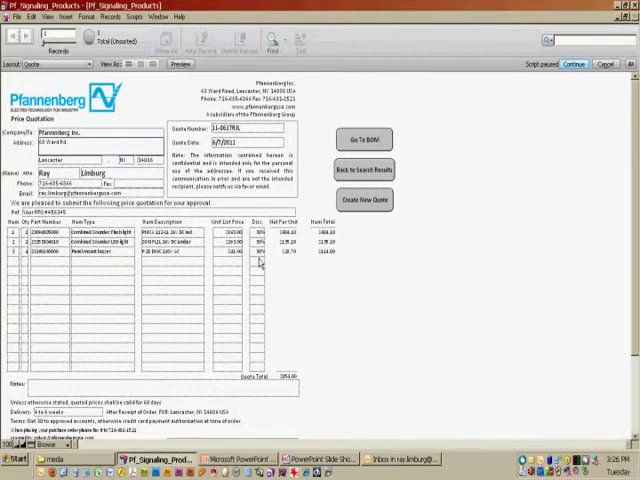
{"action": "mouse_move", "coordinate": [286, 388]}
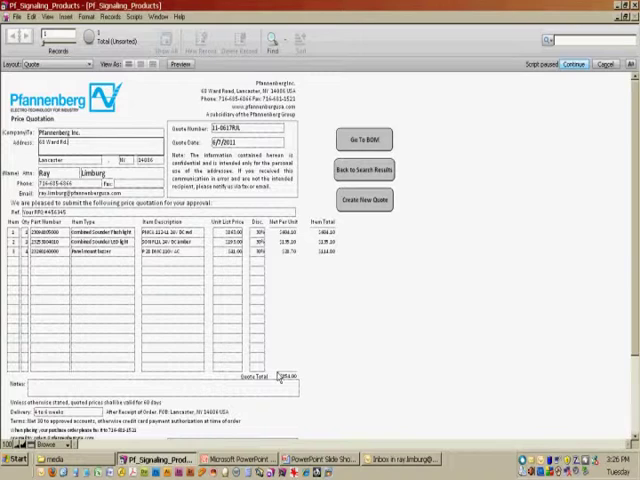
{"action": "mouse_move", "coordinate": [278, 357]}
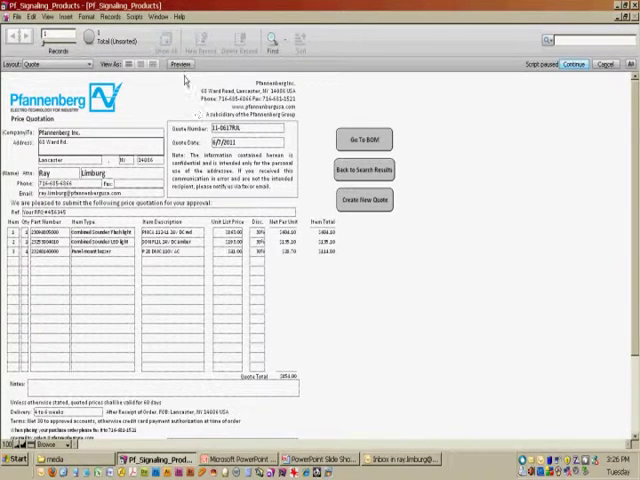
Resume the paused script to display the finished quotation with its calculated total
{"action": "left_click", "coordinate": [181, 64]}
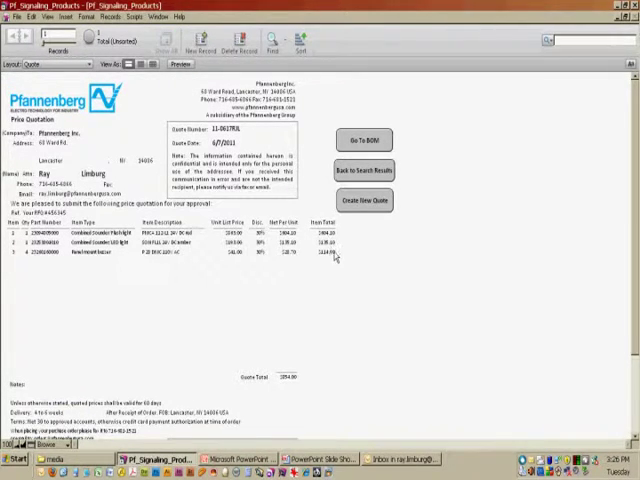
{"action": "mouse_move", "coordinate": [342, 265]}
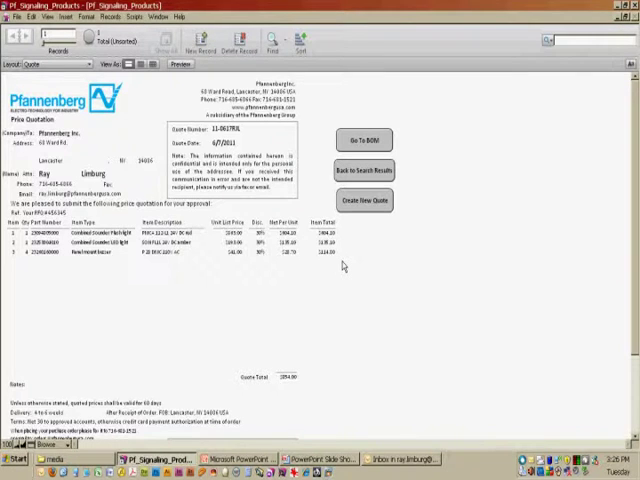